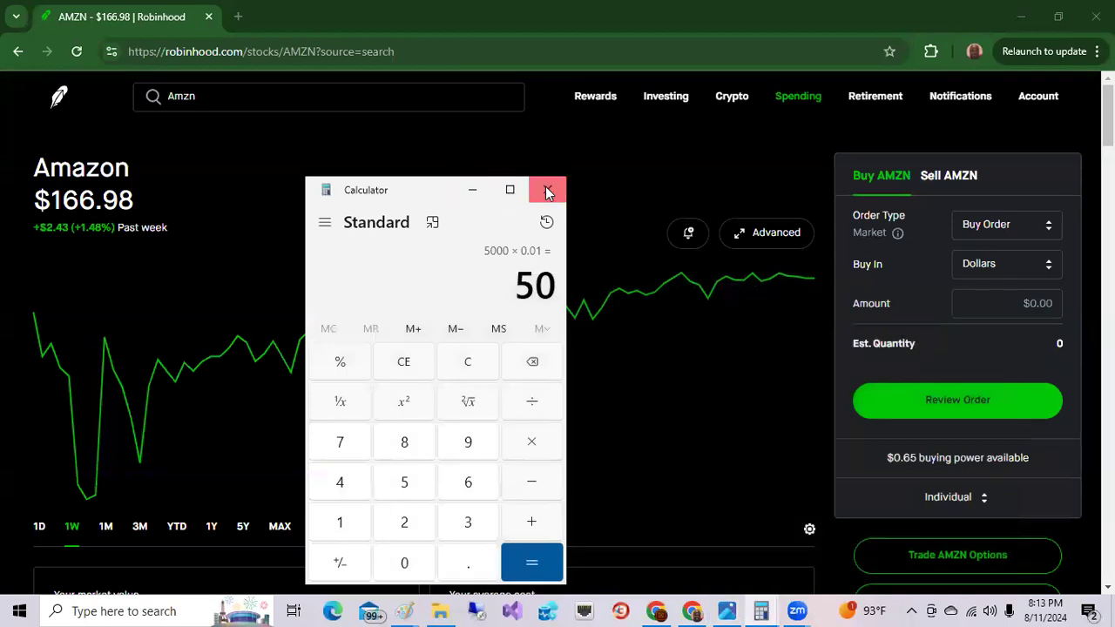
Close the calculator to reveal Amazon's one-week chart and empty buy order form.
{"action": "left_click", "coordinate": [547, 189]}
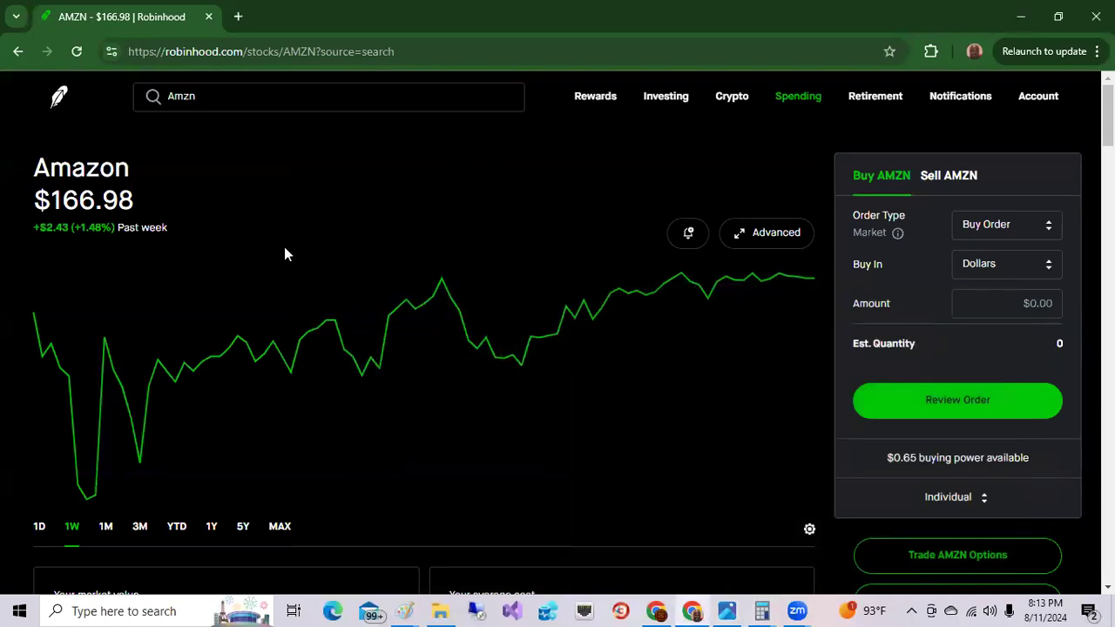
{"action": "mouse_move", "coordinate": [105, 252]}
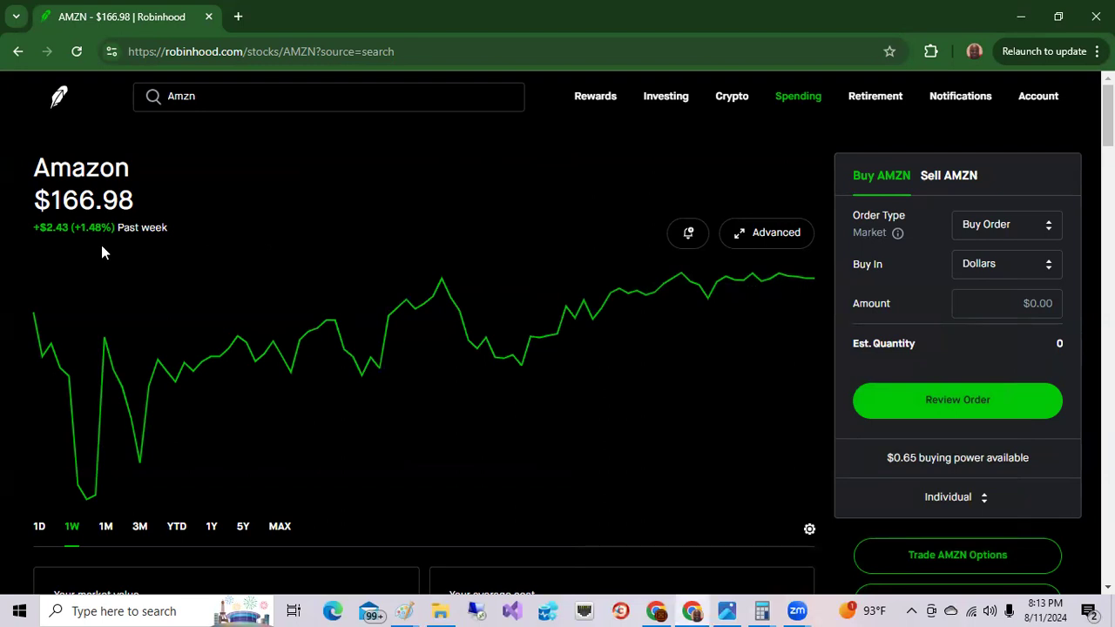
{"action": "mouse_move", "coordinate": [77, 326]}
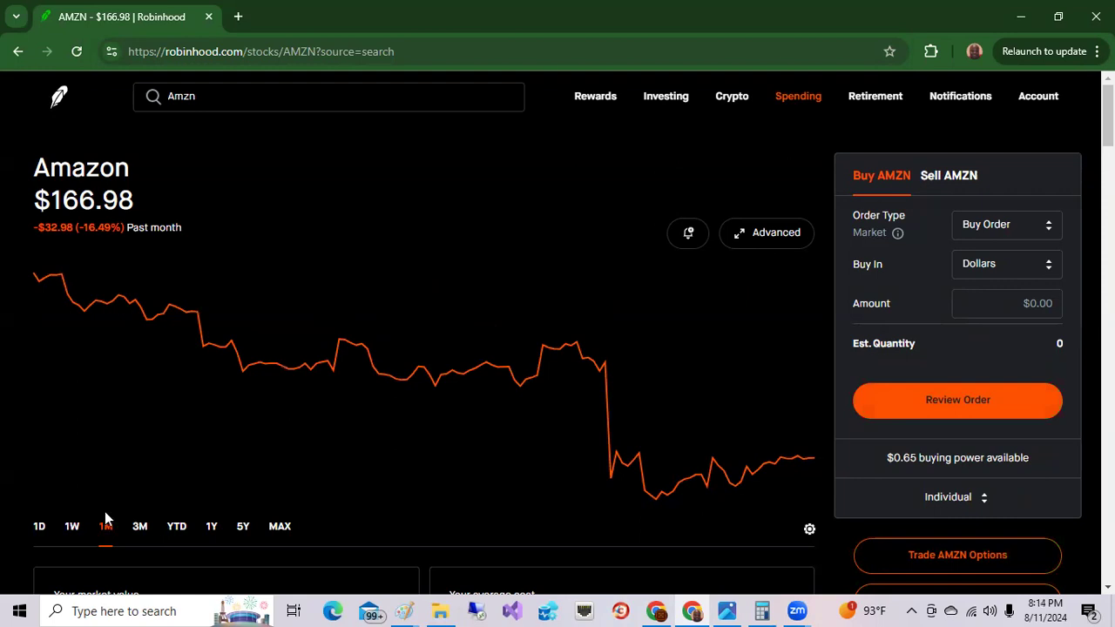
{"action": "mouse_move", "coordinate": [52, 277]}
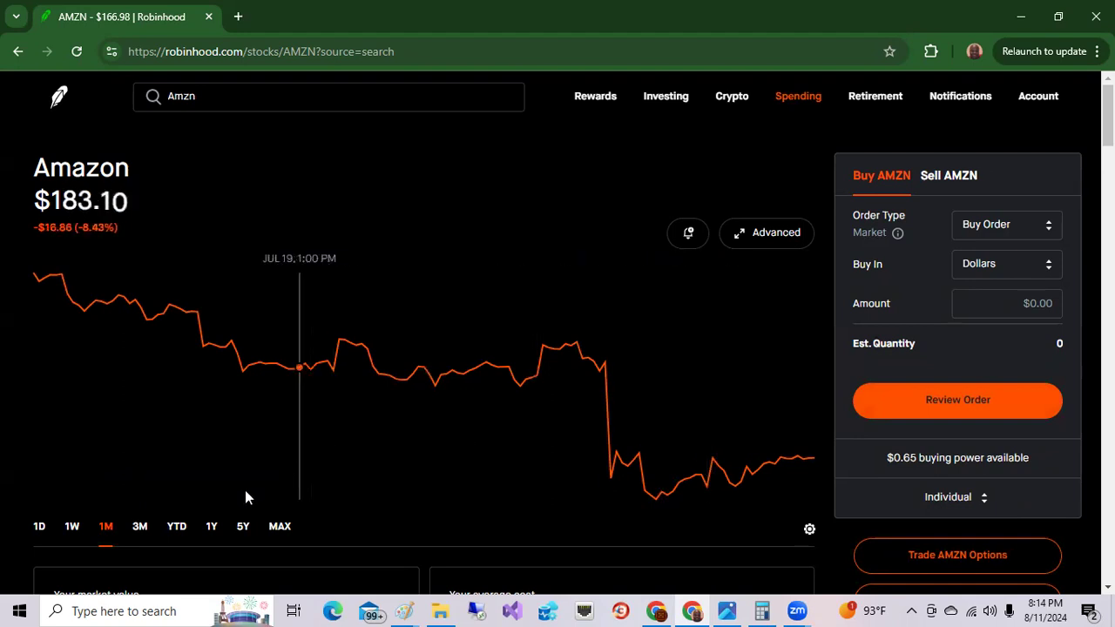
Switch the AMZN chart to year-to-date, starting near $145.24 in early January.
{"action": "left_click", "coordinate": [176, 526]}
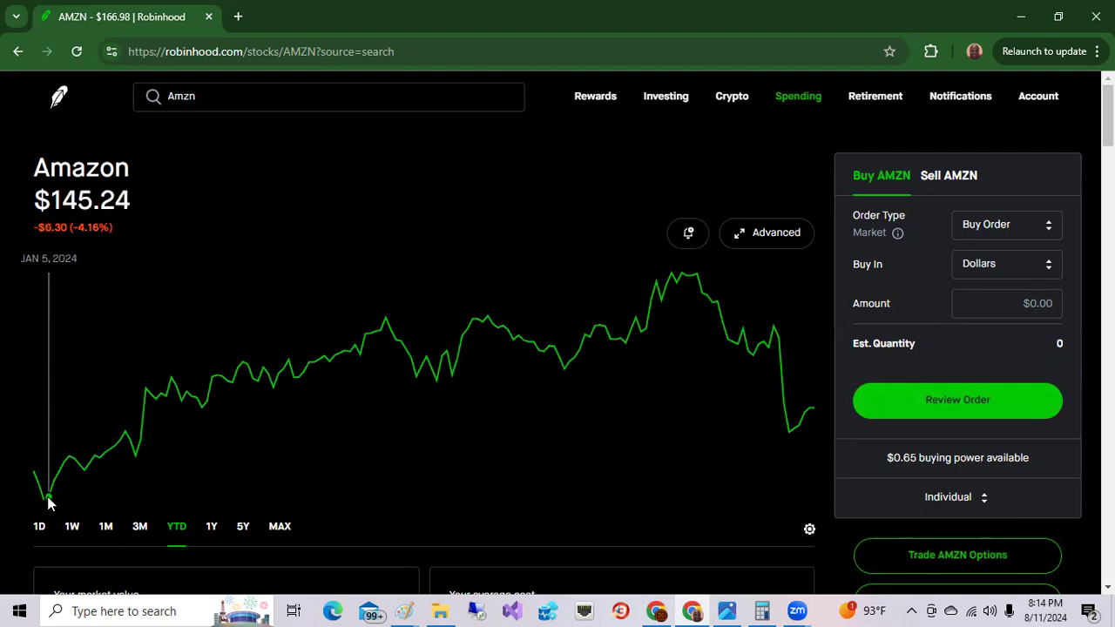
{"action": "mouse_move", "coordinate": [54, 488]}
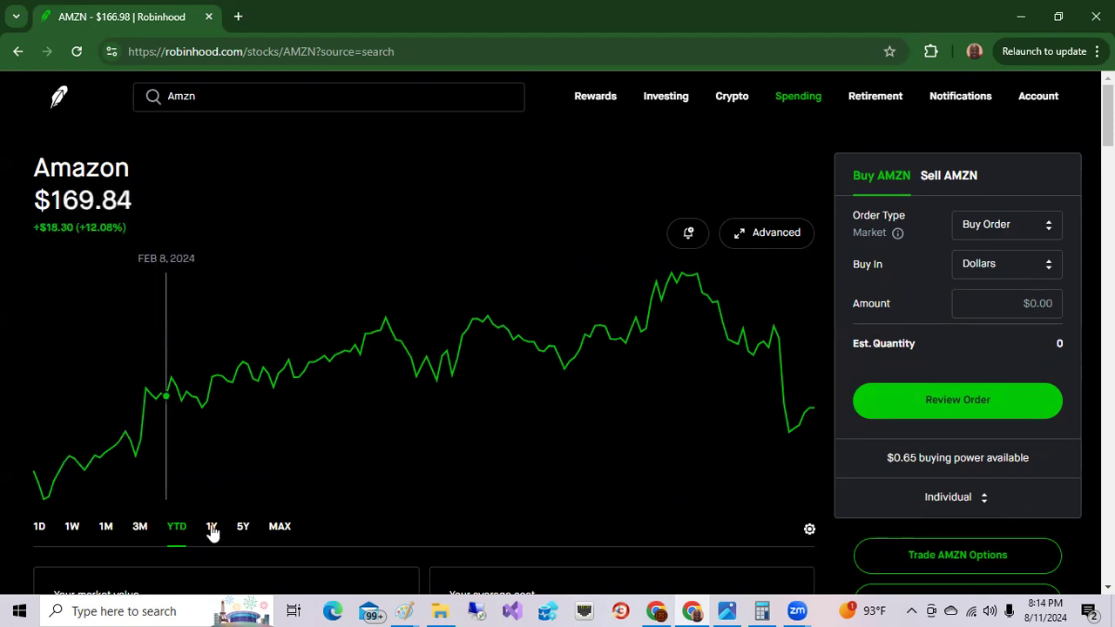
Switch the AMZN chart to one year, showing a 20.06% gain since October 2023.
{"action": "left_click", "coordinate": [211, 526]}
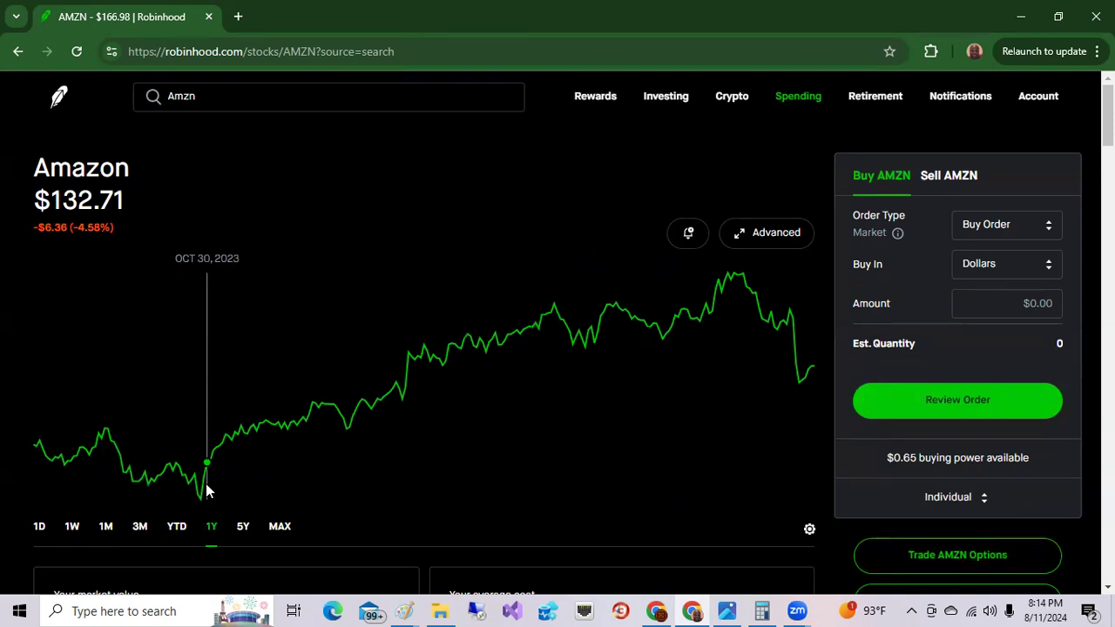
{"action": "mouse_move", "coordinate": [668, 344]}
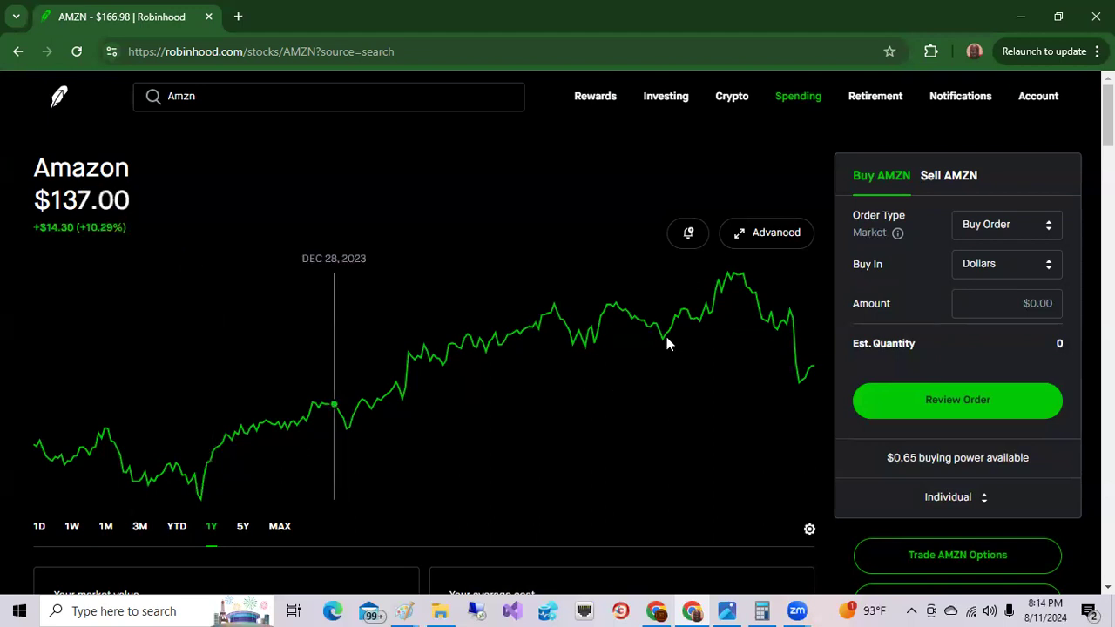
{"action": "mouse_move", "coordinate": [731, 288]}
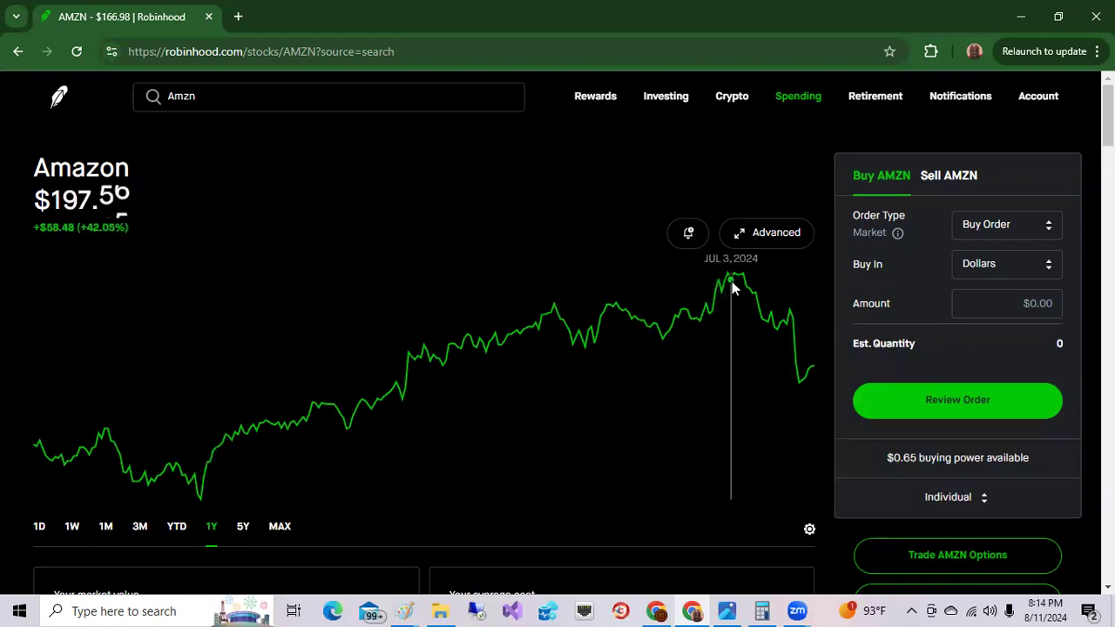
{"action": "mouse_move", "coordinate": [740, 283]}
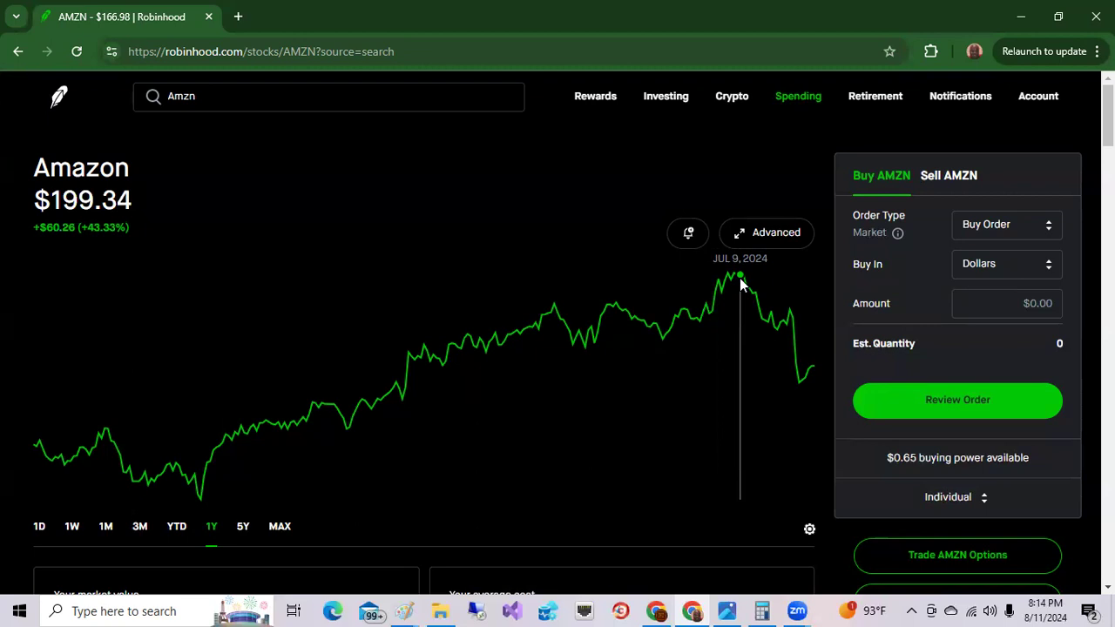
{"action": "mouse_move", "coordinate": [808, 368]}
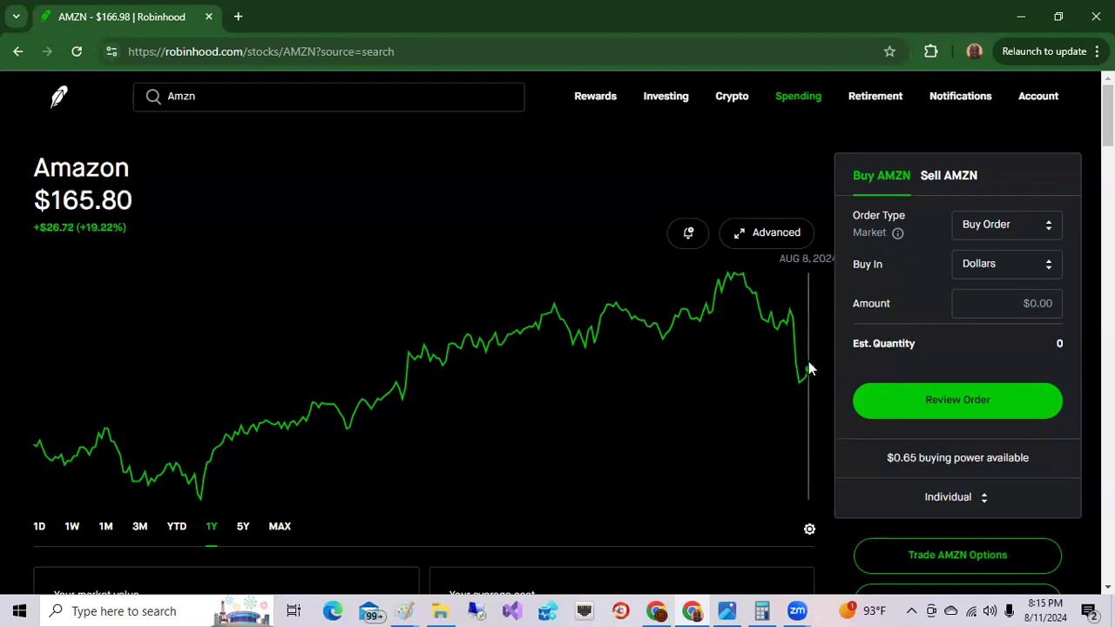
{"action": "mouse_move", "coordinate": [210, 459]}
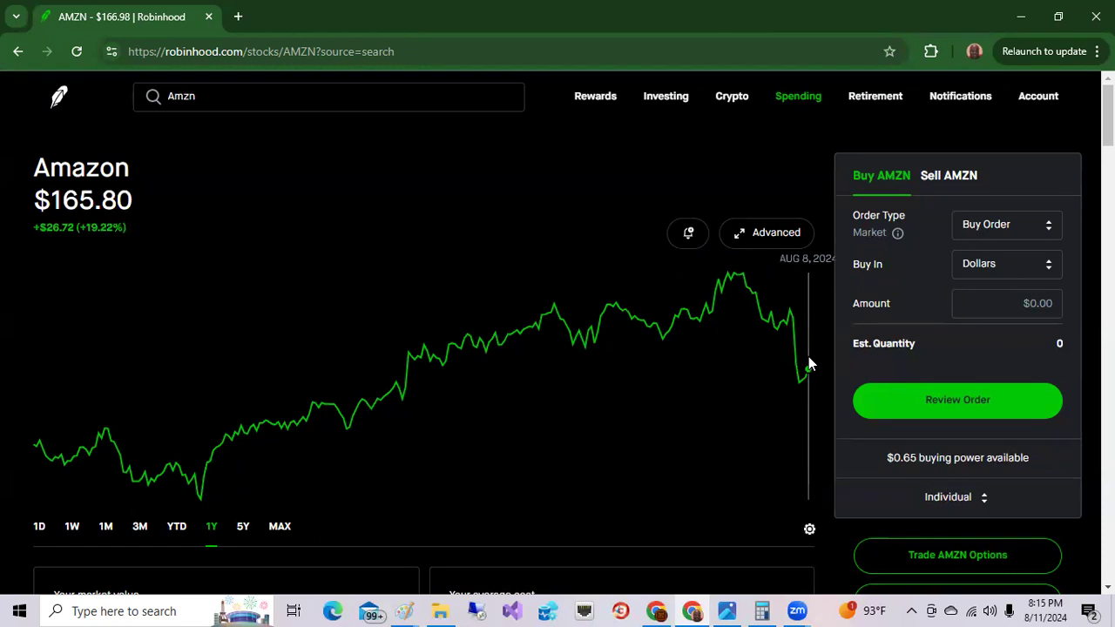
{"action": "mouse_move", "coordinate": [808, 359]}
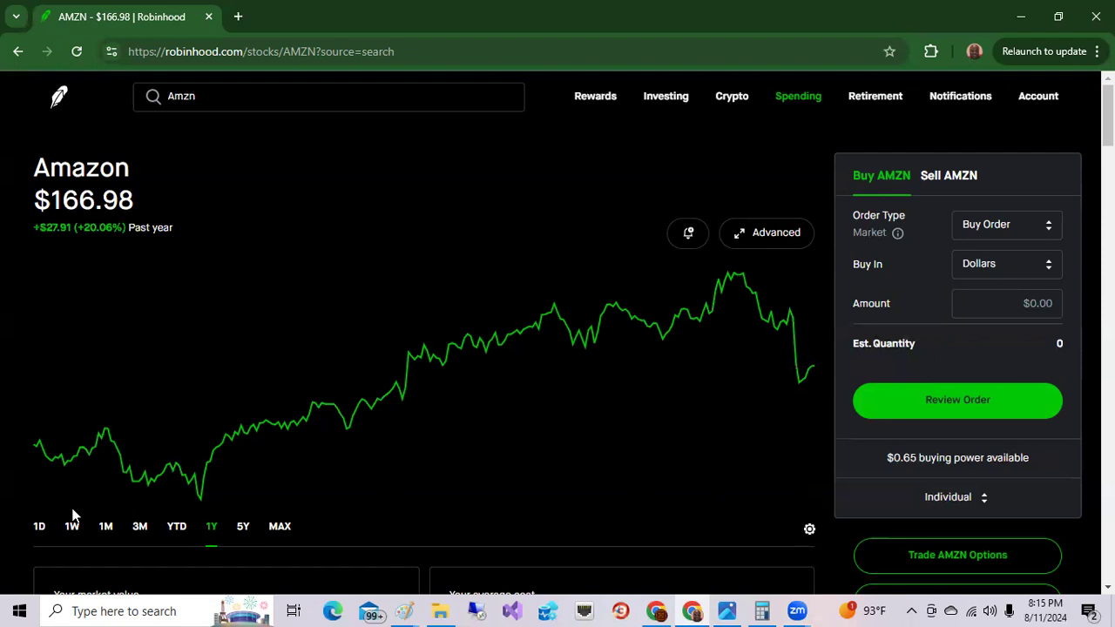
{"action": "mouse_move", "coordinate": [72, 526]}
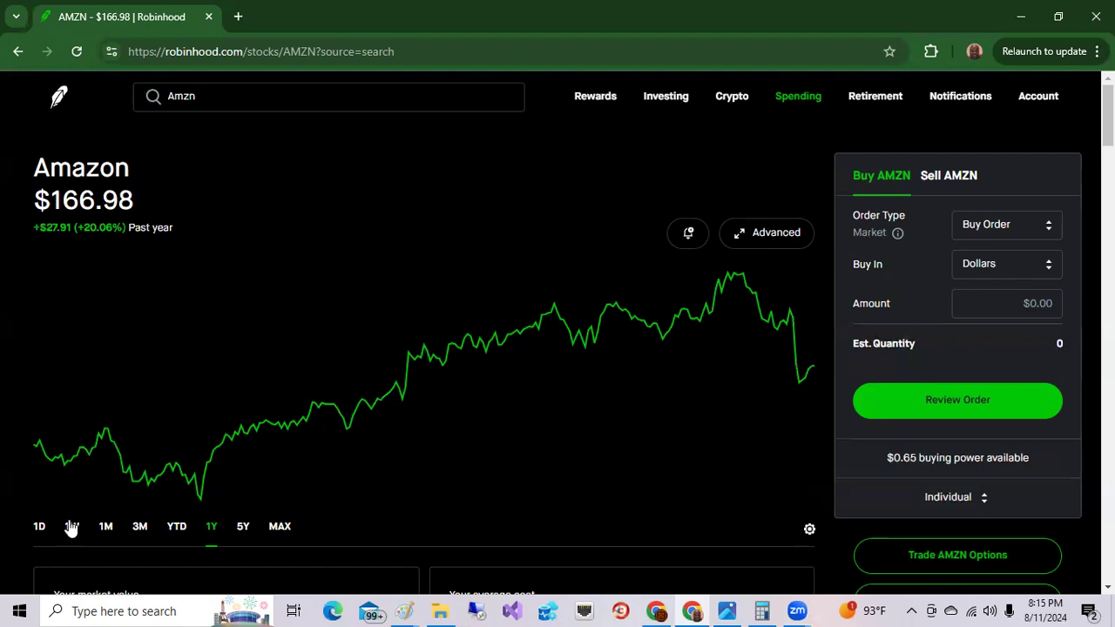
{"action": "left_click", "coordinate": [72, 526]}
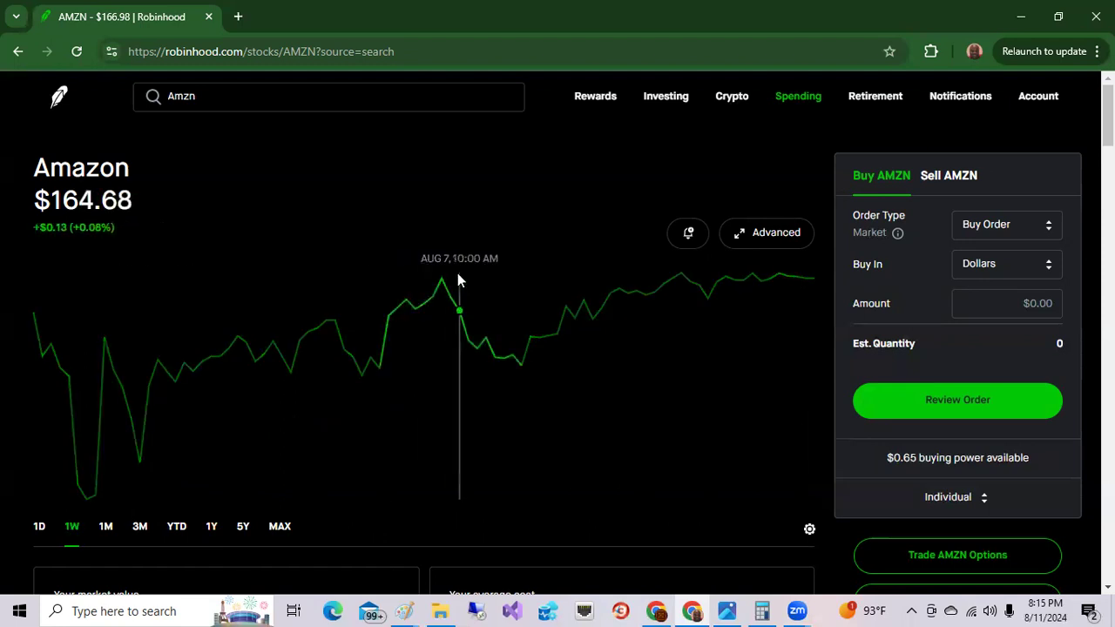
{"action": "mouse_move", "coordinate": [441, 283]}
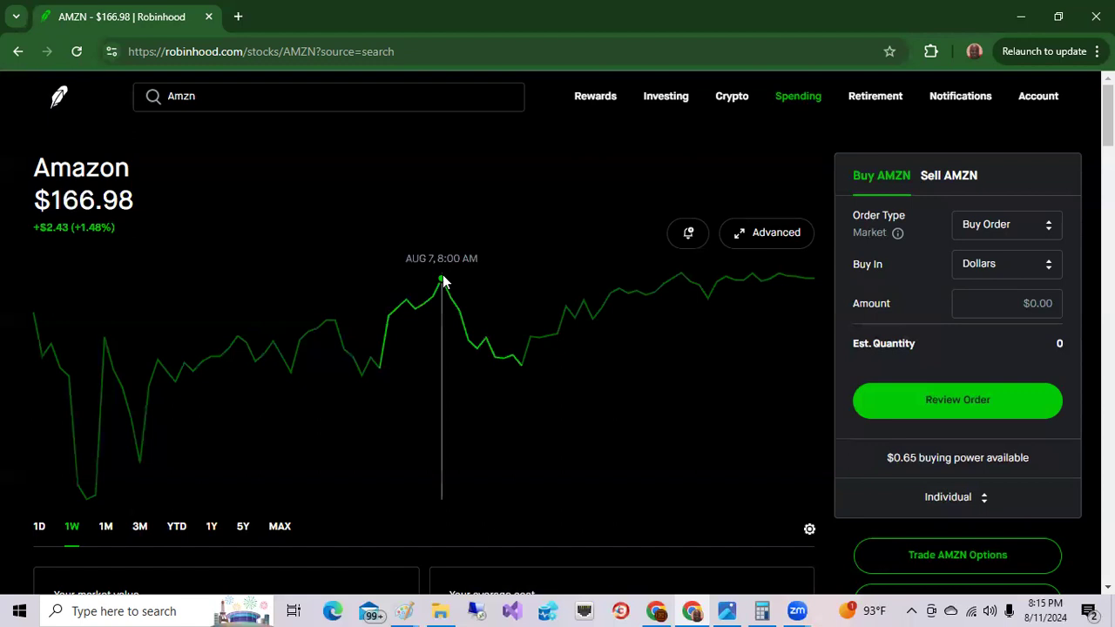
{"action": "mouse_move", "coordinate": [320, 280]}
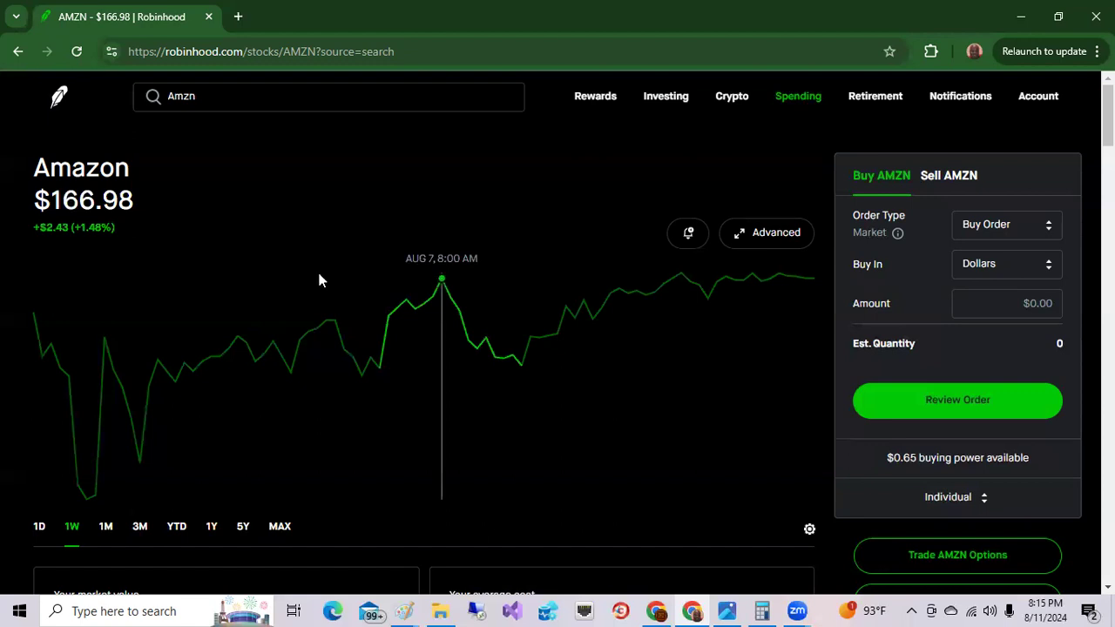
{"action": "mouse_move", "coordinate": [86, 479]}
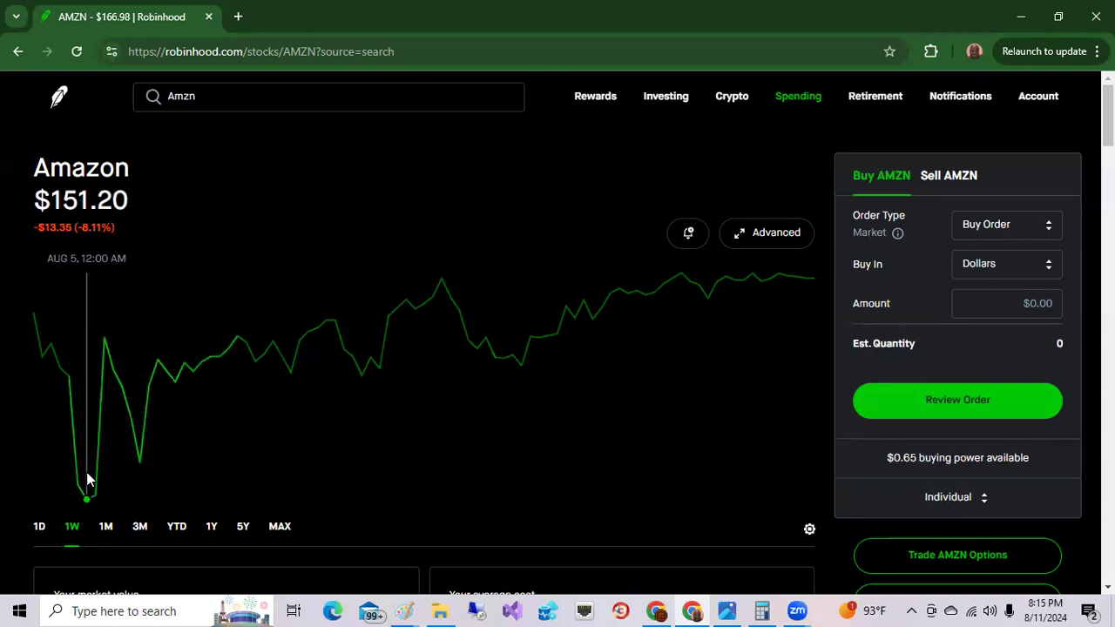
{"action": "mouse_move", "coordinate": [104, 340]}
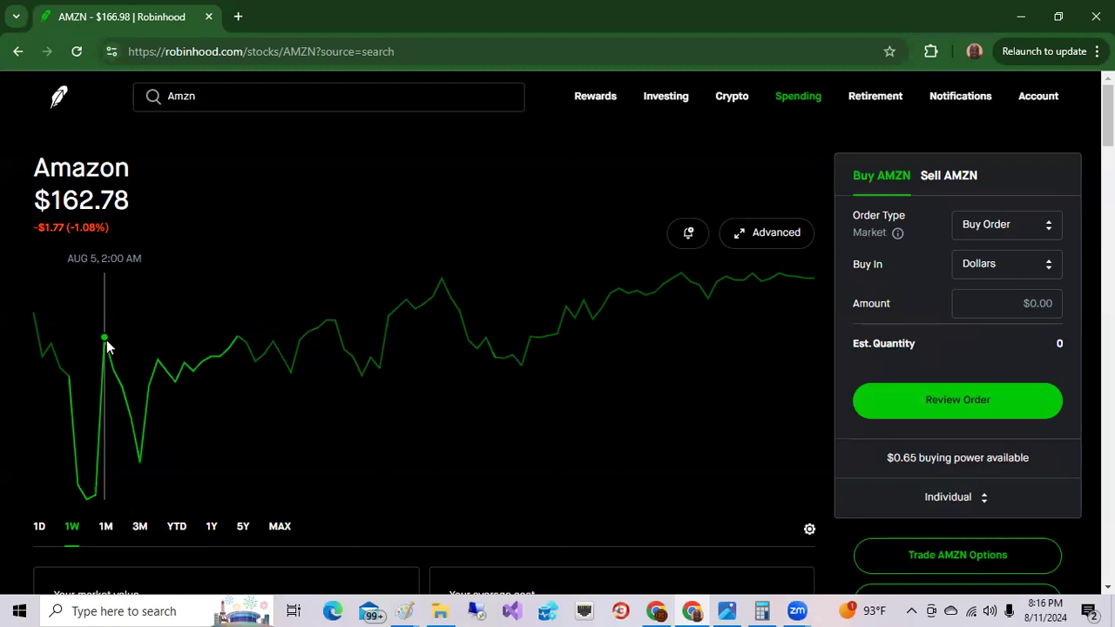
{"action": "mouse_move", "coordinate": [87, 492]}
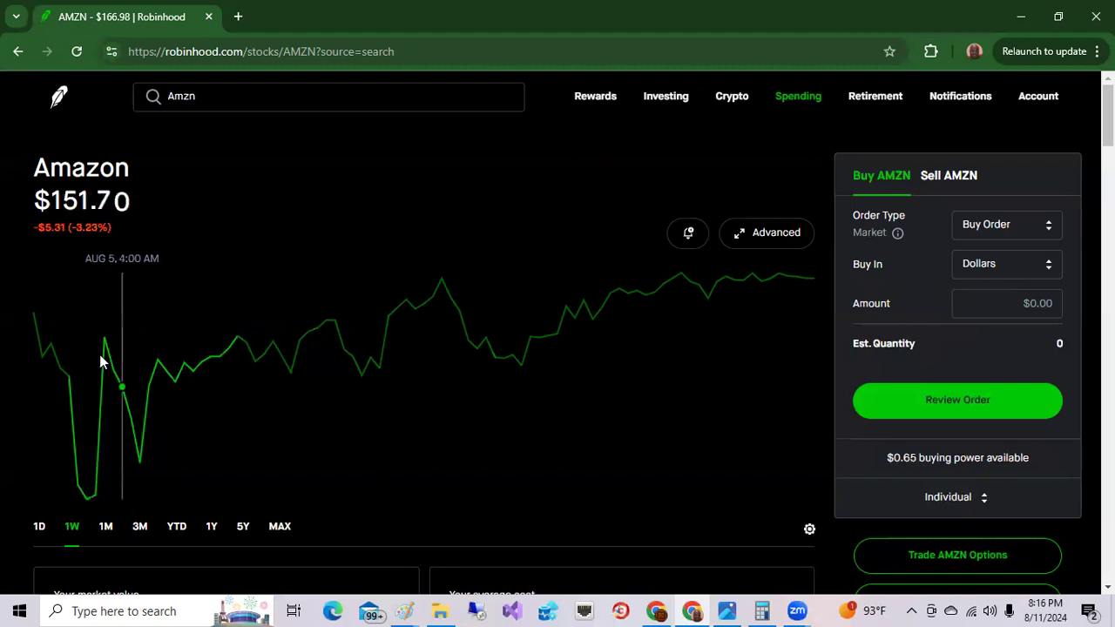
{"action": "mouse_move", "coordinate": [104, 348]}
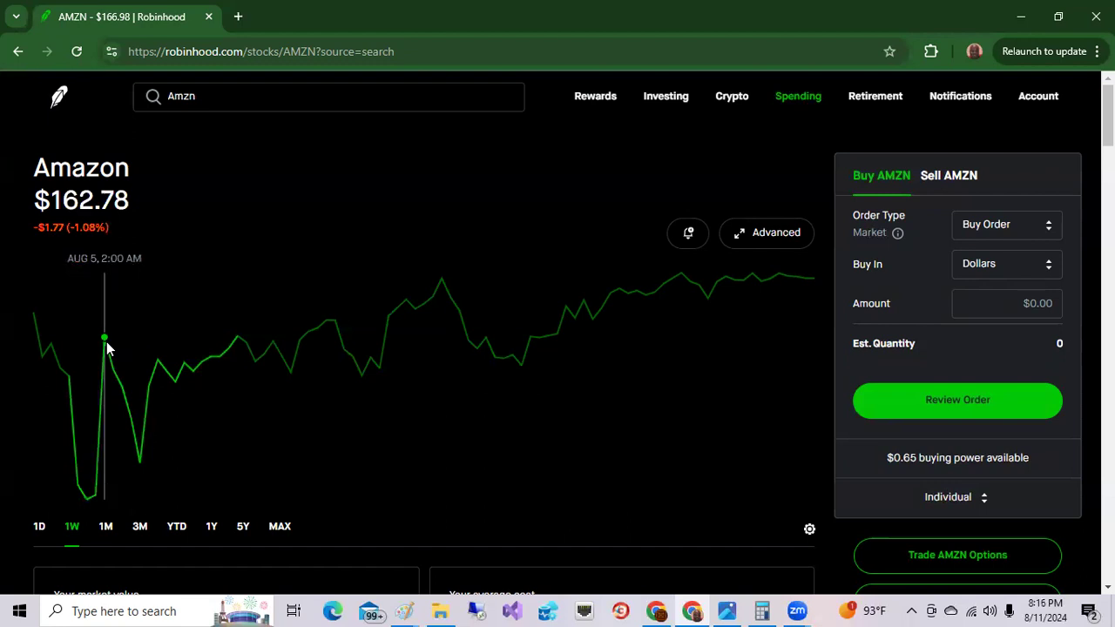
{"action": "scroll", "scroll_direction": "down", "scroll_amount": 3}
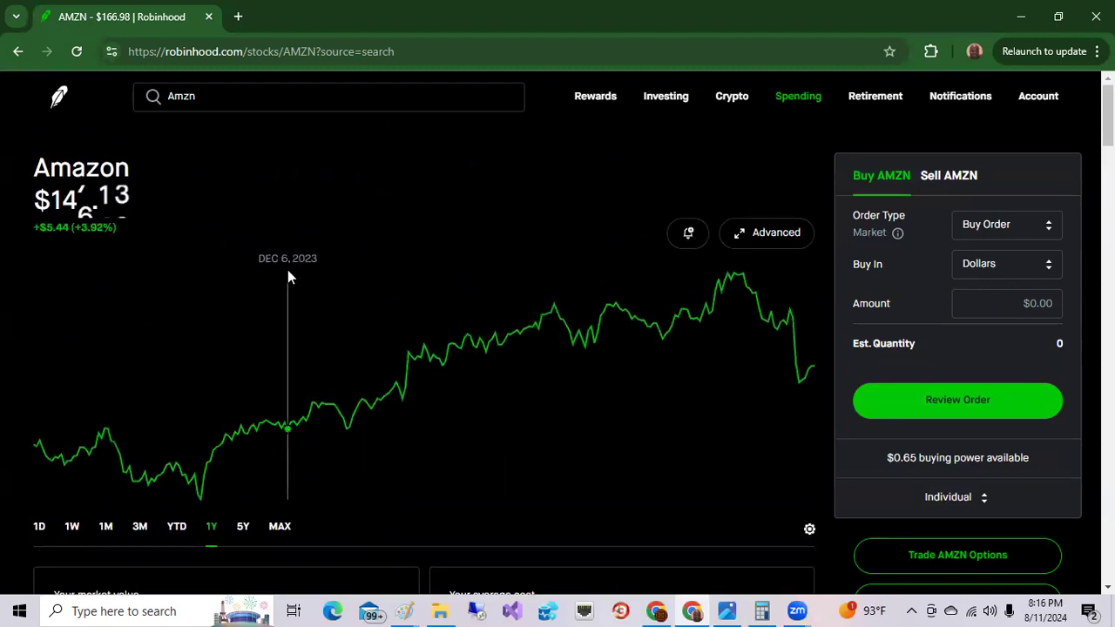
{"action": "mouse_move", "coordinate": [305, 201]}
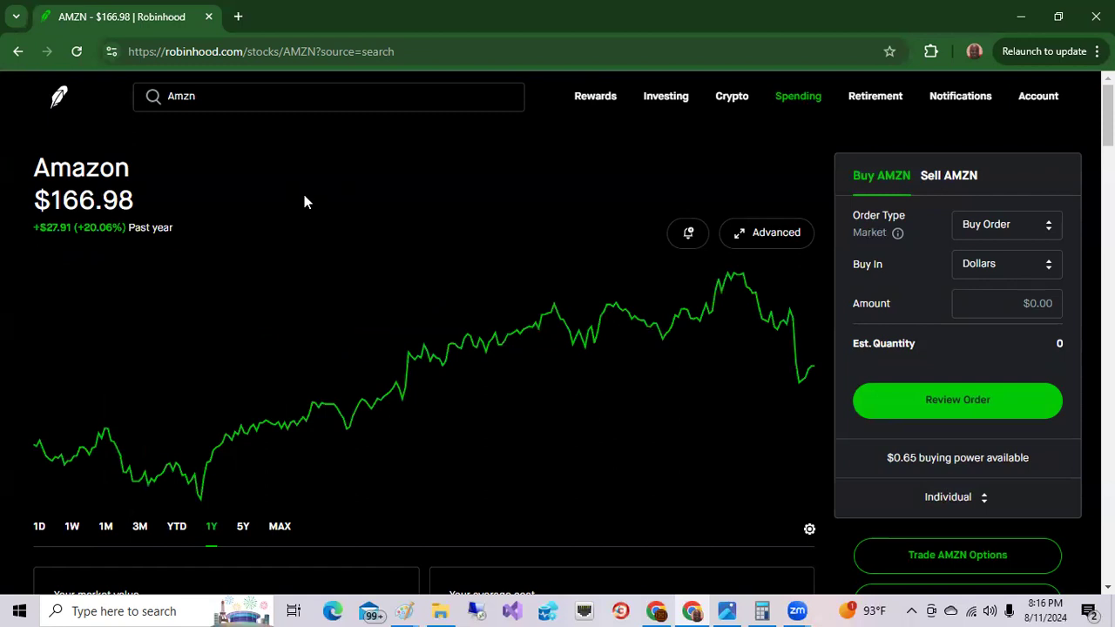
{"action": "mouse_move", "coordinate": [164, 473]}
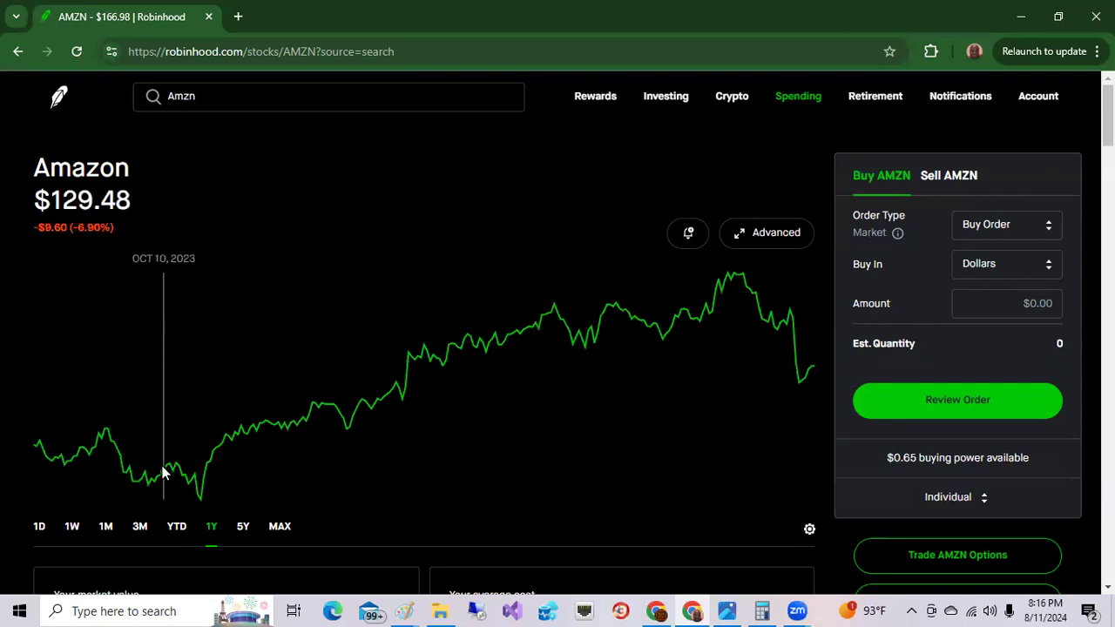
{"action": "mouse_move", "coordinate": [120, 482]}
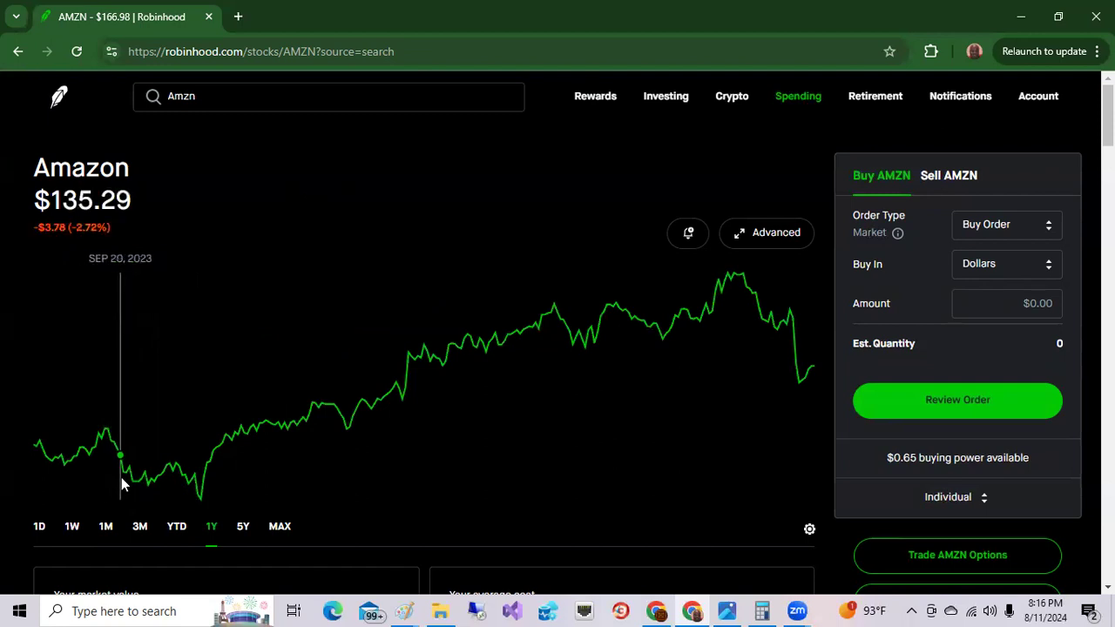
{"action": "mouse_move", "coordinate": [133, 479]}
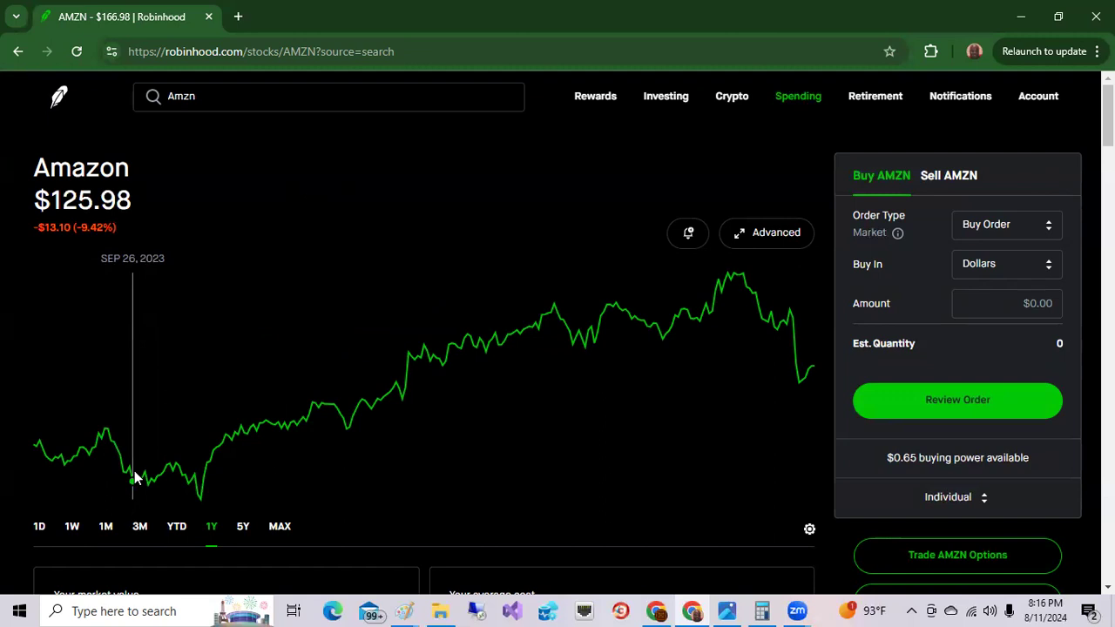
Scroll past the one-year chart, then switch Amazon's chart to one week and one day.
{"action": "scroll", "scroll_direction": "down", "scroll_amount": 3}
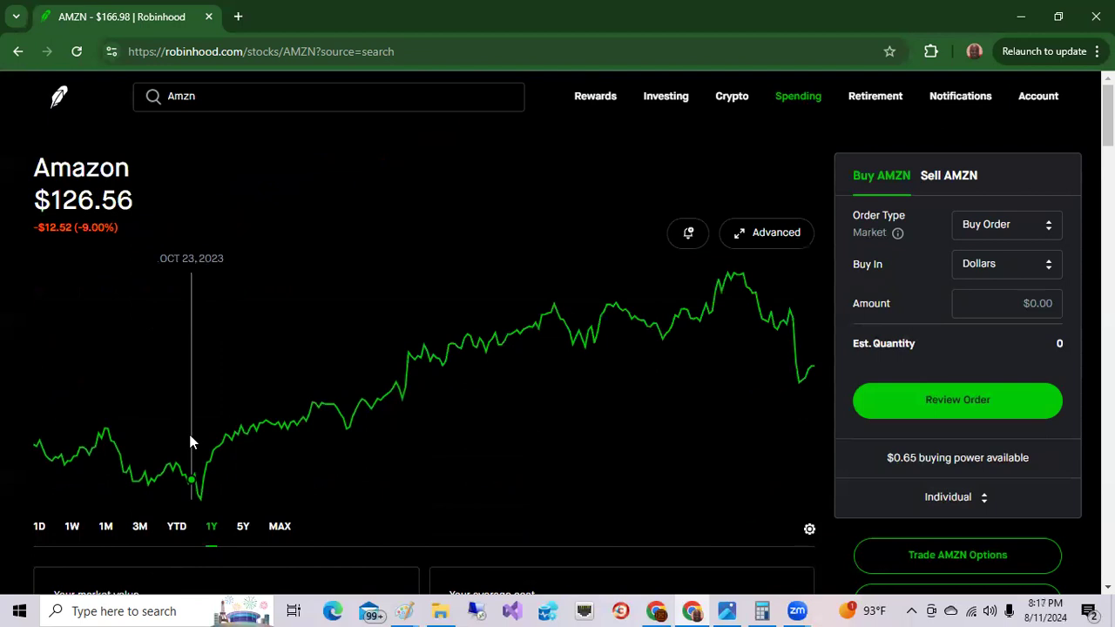
{"action": "left_click", "coordinate": [71, 526]}
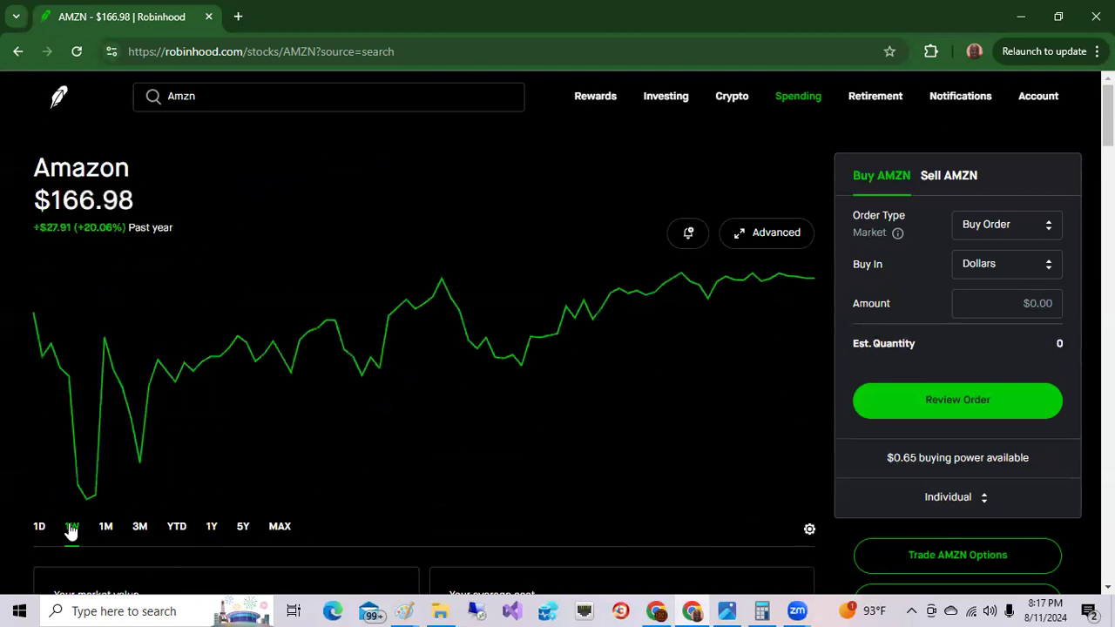
{"action": "left_click", "coordinate": [39, 526]}
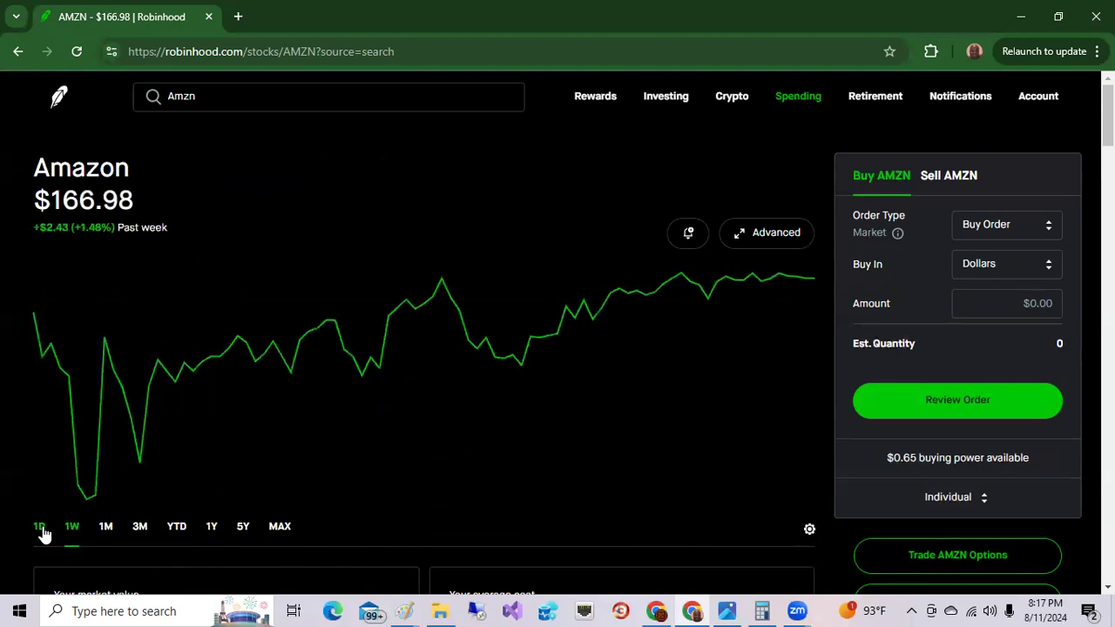
{"action": "left_click", "coordinate": [39, 526]}
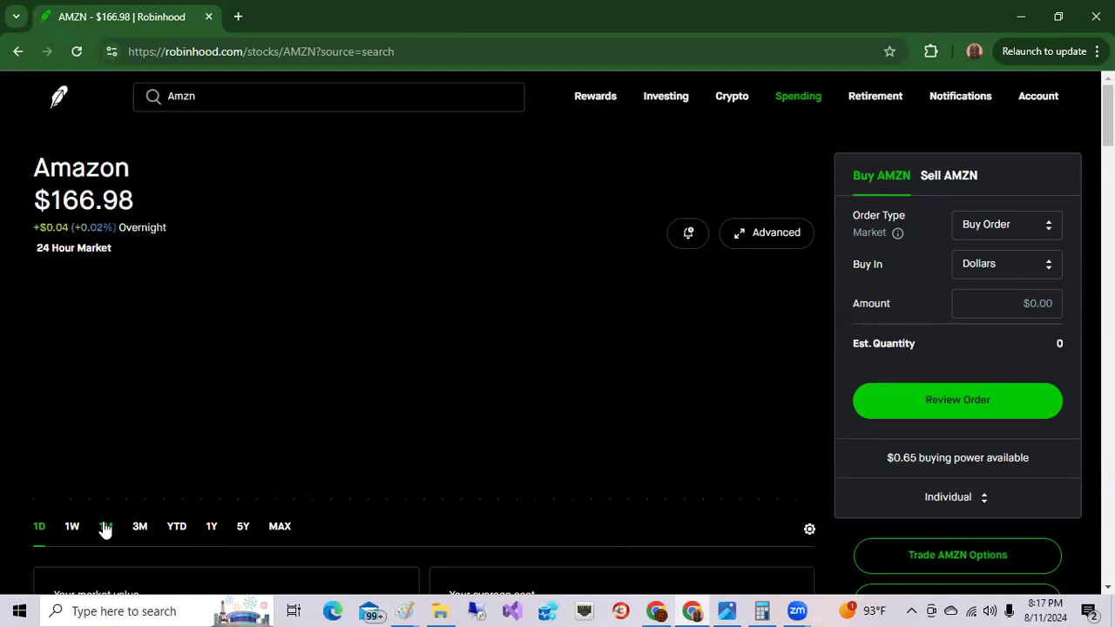
Switch the AMZN chart to one month, covering the August 1–2 plunge.
{"action": "left_click", "coordinate": [105, 526]}
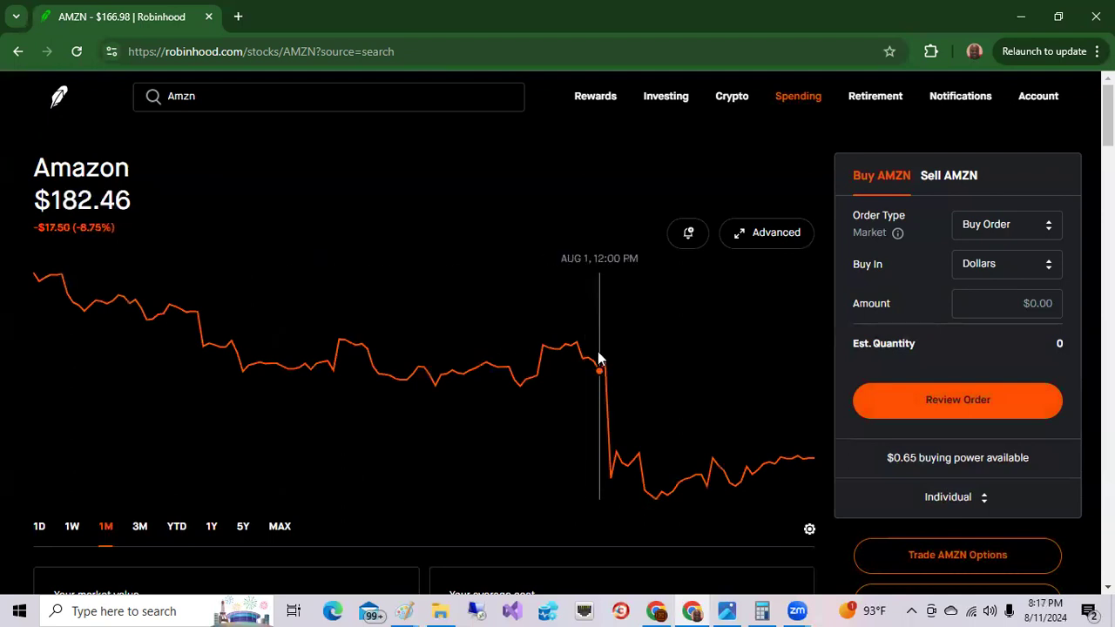
{"action": "mouse_move", "coordinate": [607, 364]}
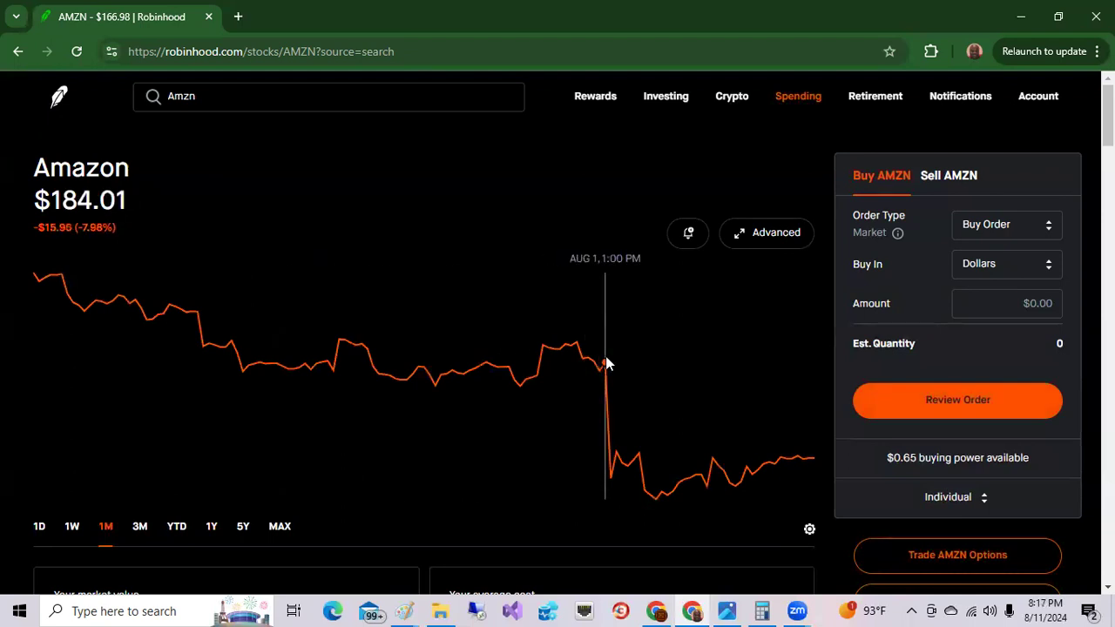
{"action": "mouse_move", "coordinate": [634, 451]}
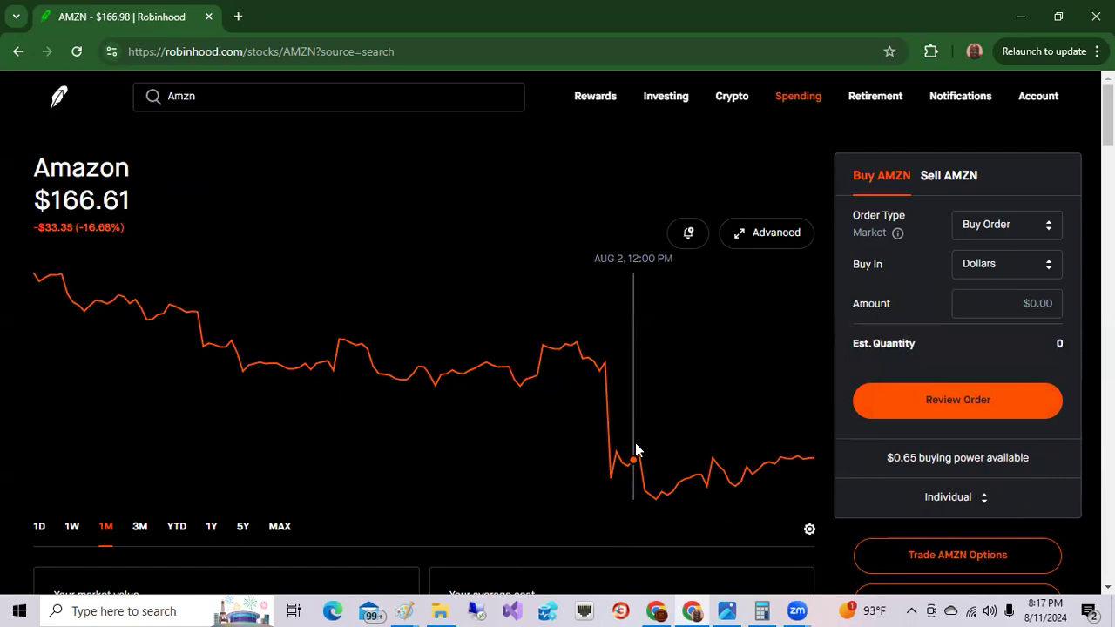
{"action": "mouse_move", "coordinate": [616, 411]}
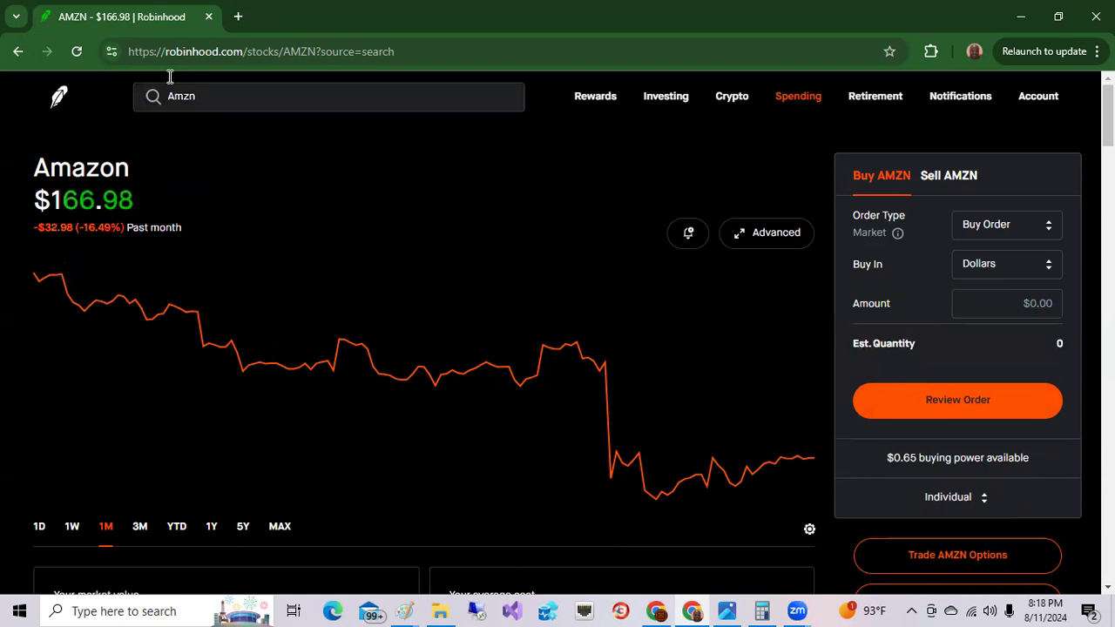
Reopen stock search to list results matching 'Amzn'.
{"action": "left_click", "coordinate": [328, 96]}
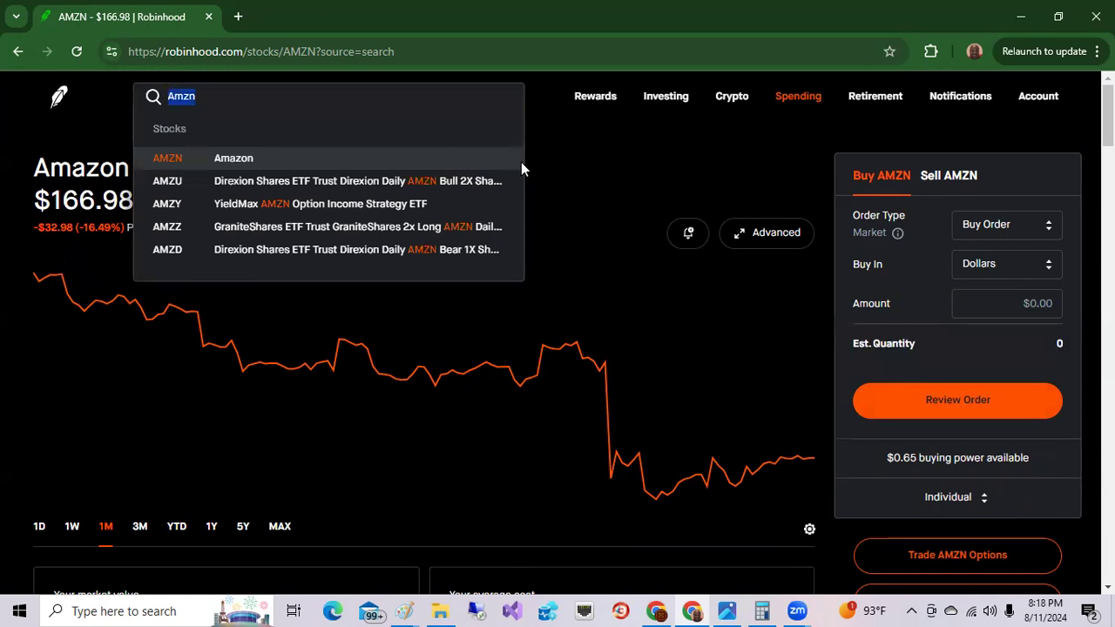